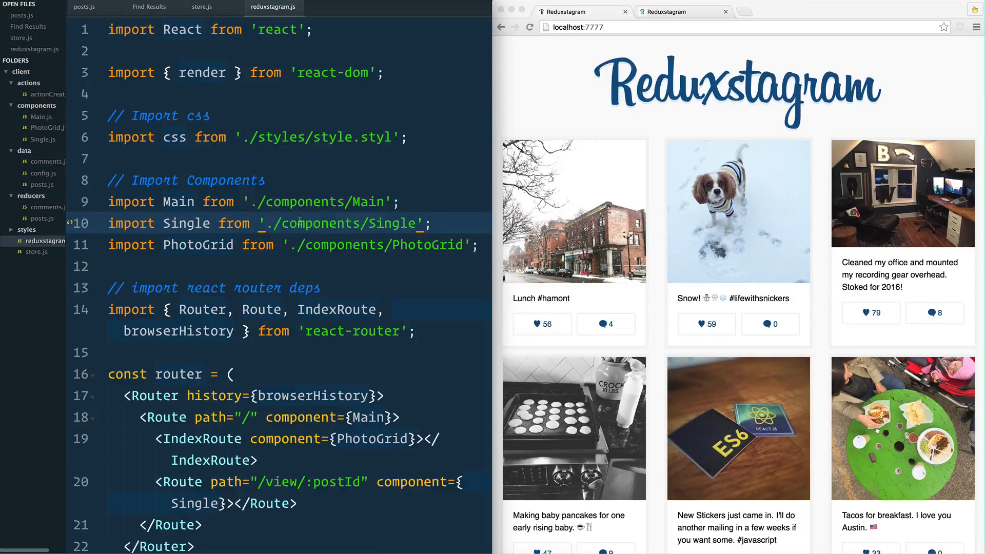
# - Review store.js briefly, then return to the reduxstagram.js router file
pyautogui.scroll(-3)
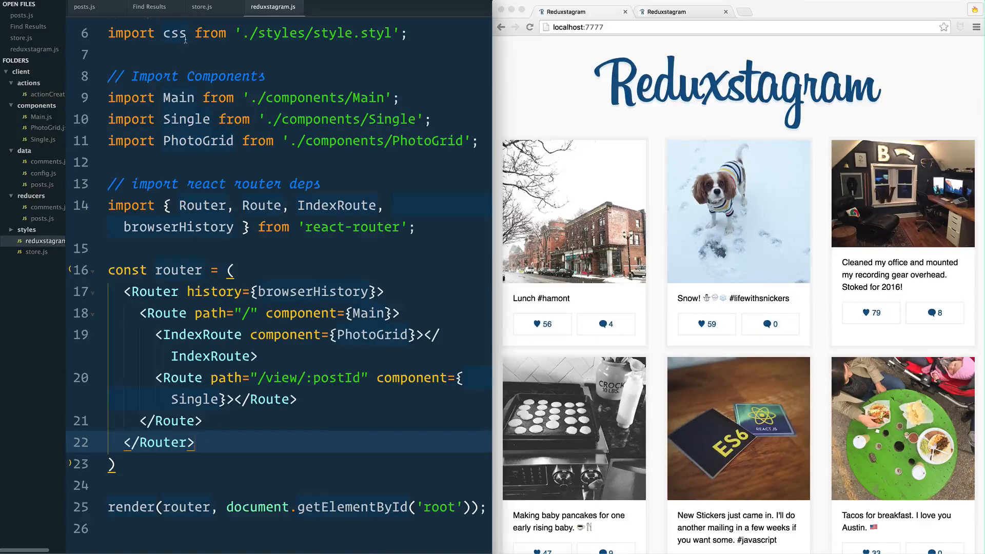
pyautogui.click(202, 7)
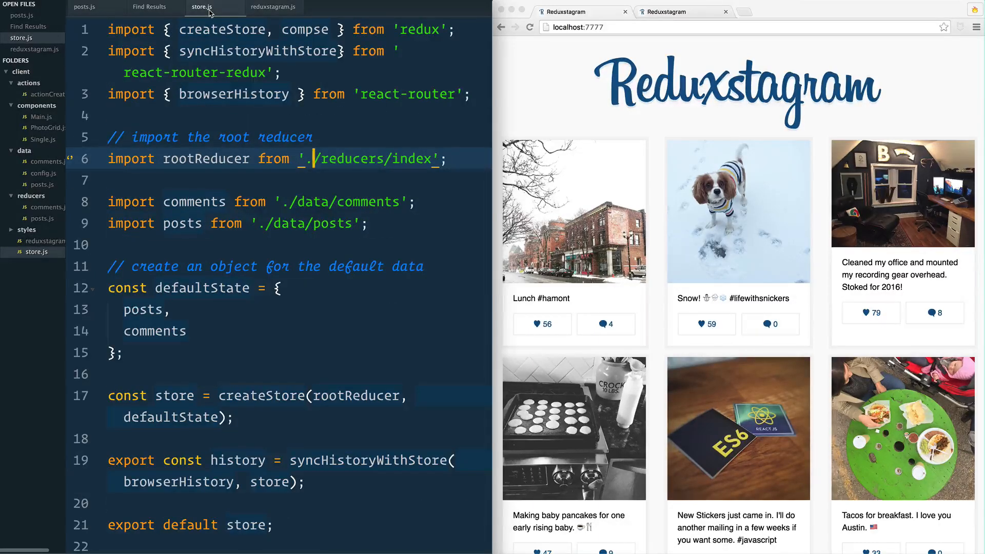
pyautogui.moveTo(273, 7)
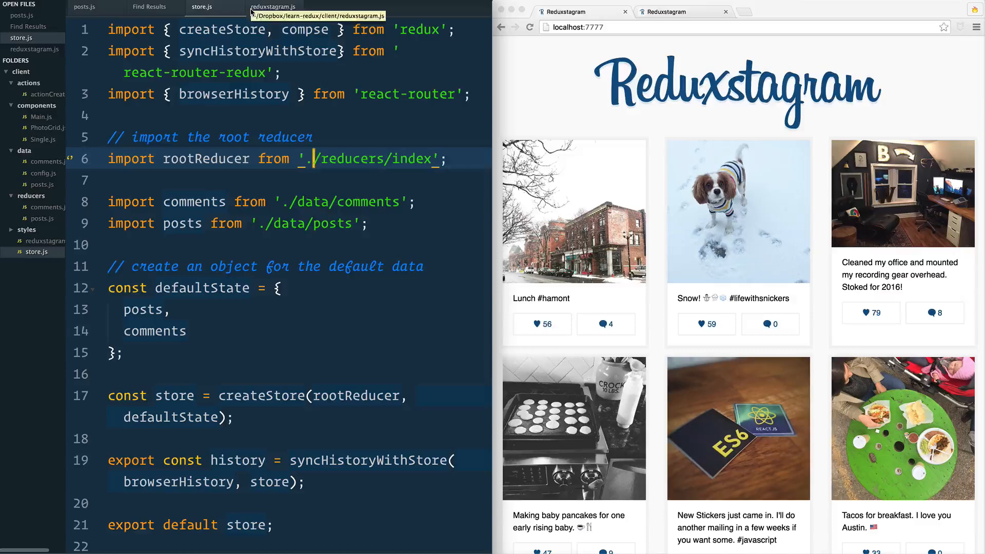
pyautogui.scroll(-3)
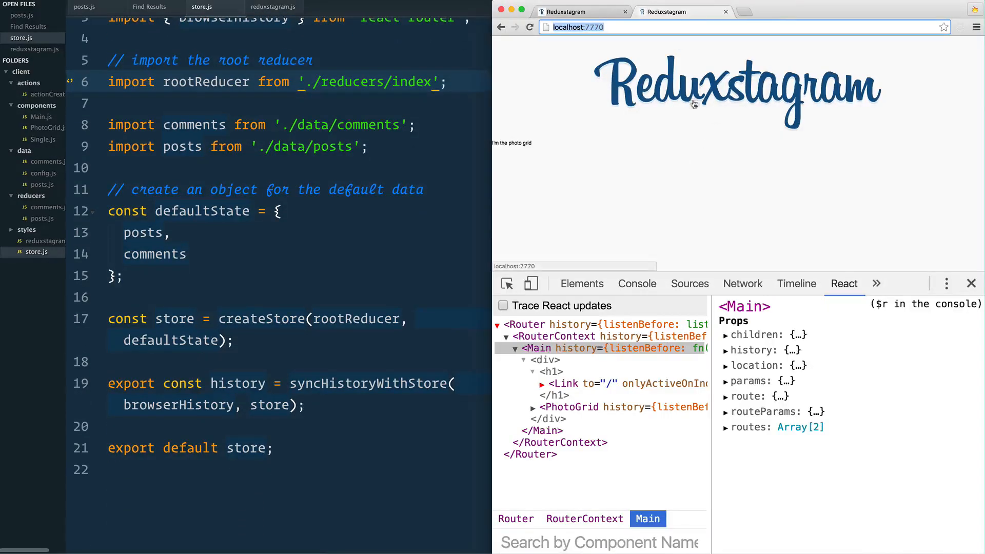
pyautogui.click(273, 7)
pyautogui.write('import { ')
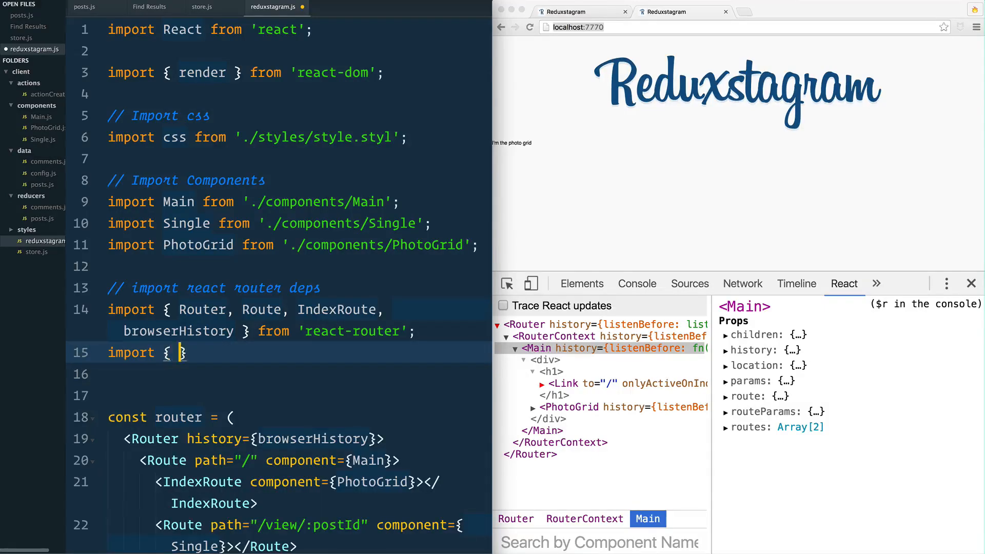
# - Add import { Provider } from 'react-redux'; on line 15 of reduxstagram.js
pyautogui.write('Provider } f')
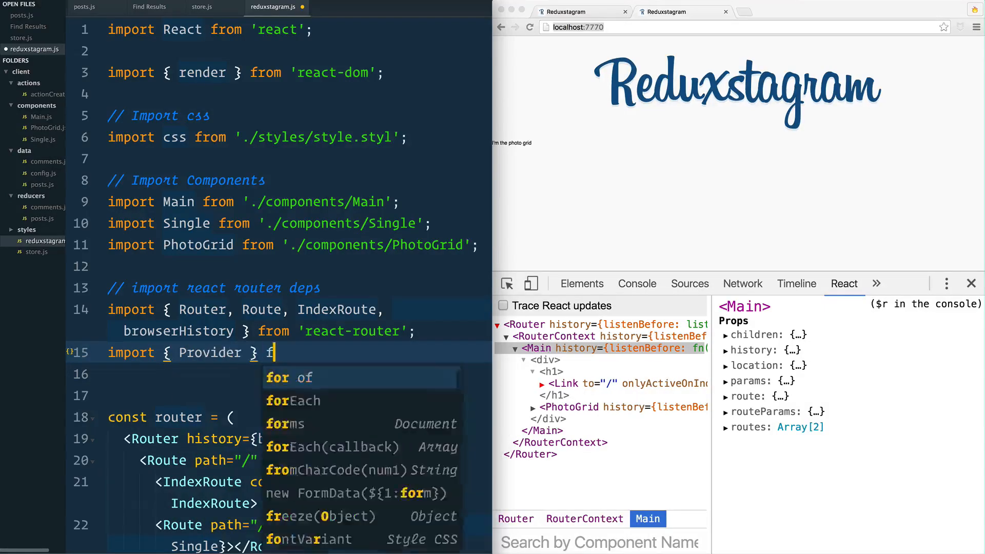
pyautogui.write("rom 'react-redux'")
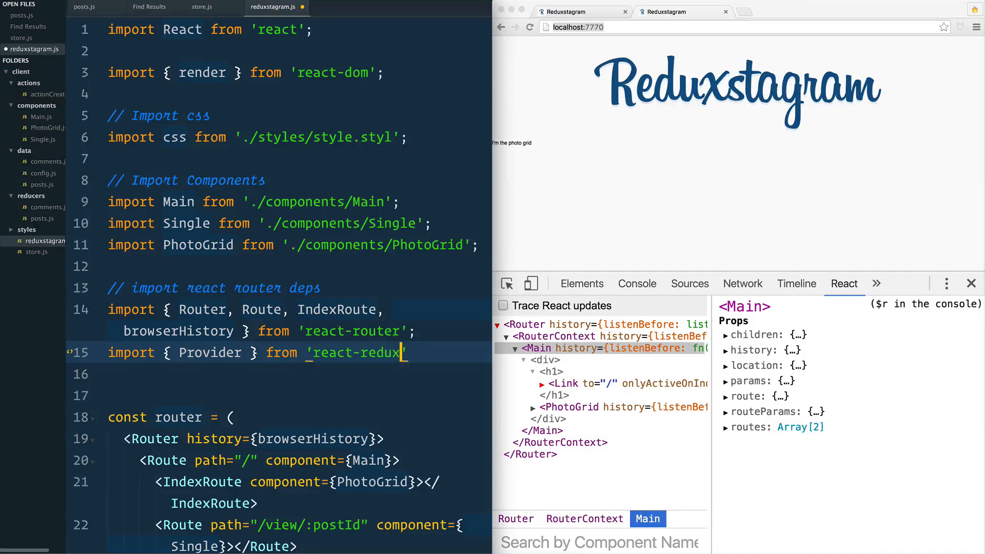
pyautogui.write(';')
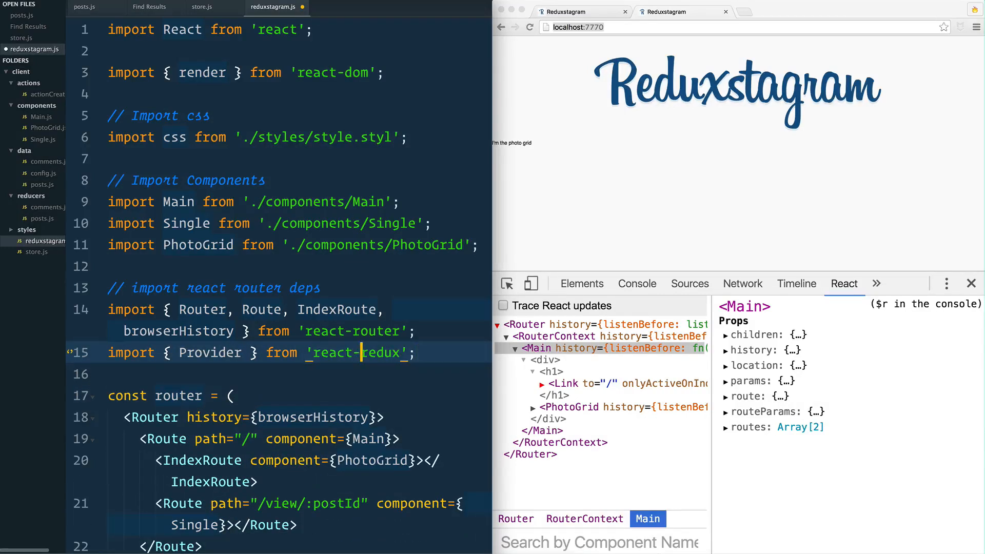
pyautogui.doubleClick(332, 352)
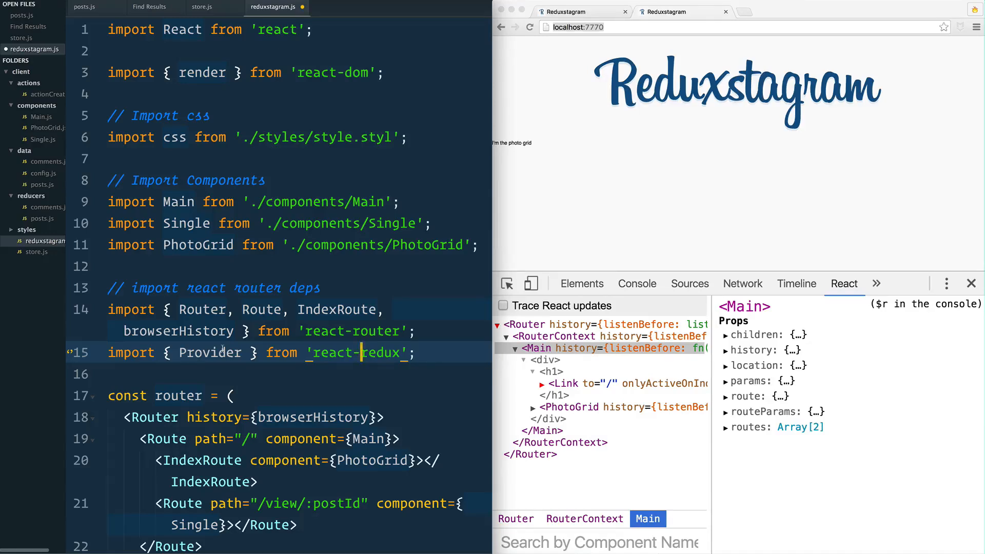
pyautogui.doubleClick(210, 253)
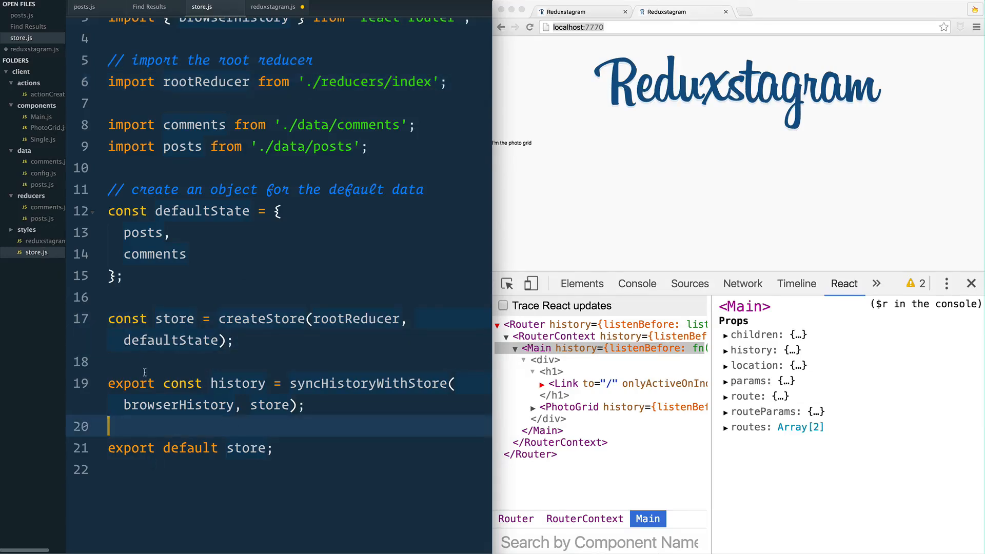
# - Add import store, { history } from './store'; on line 16 of reduxstagram.js
pyautogui.click(240, 383)
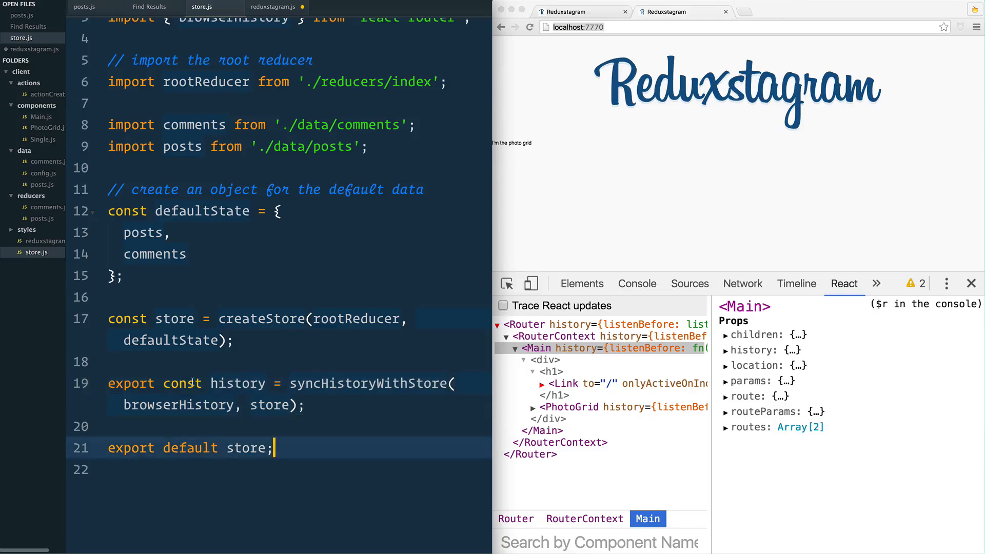
pyautogui.click(274, 7)
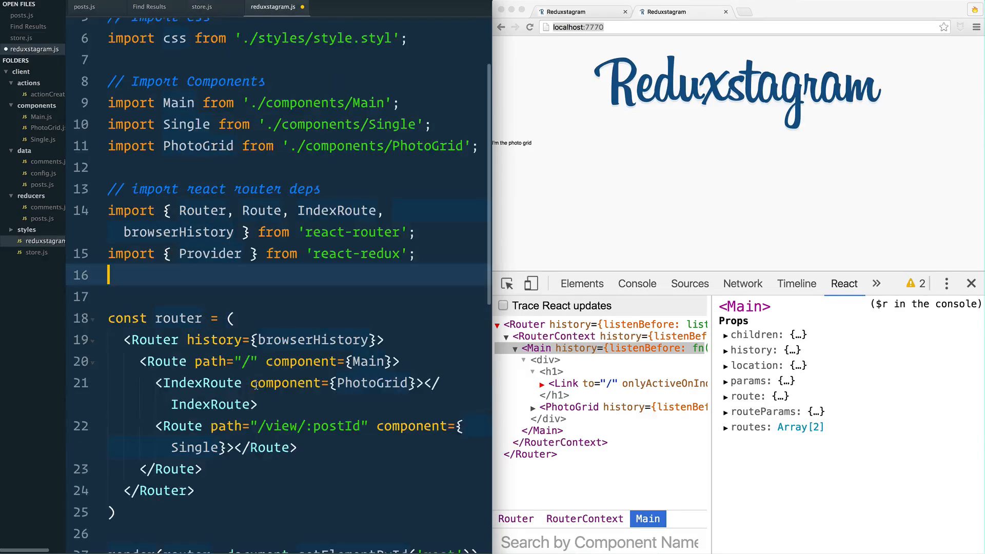
pyautogui.write('import store, { history')
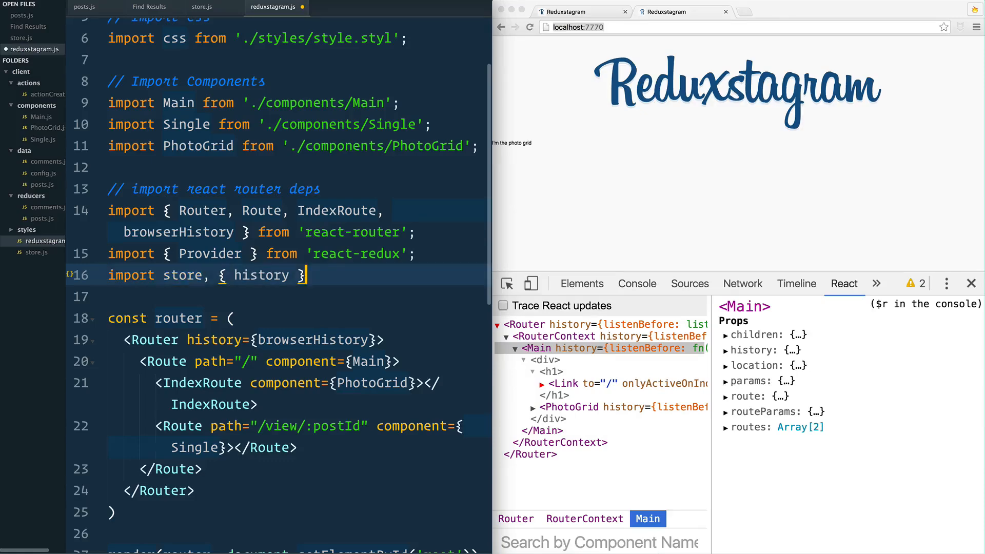
pyautogui.write("from './store';")
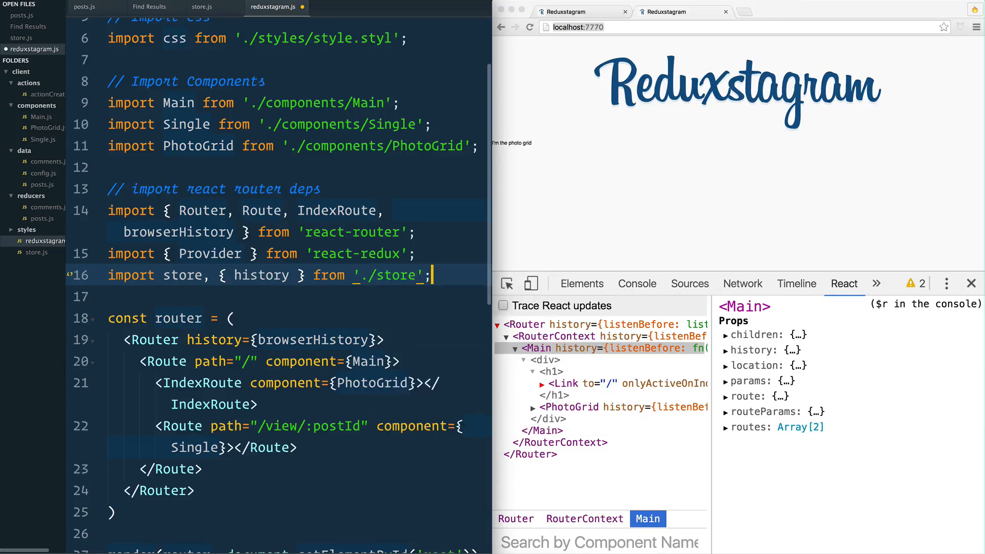
pyautogui.click(636, 283)
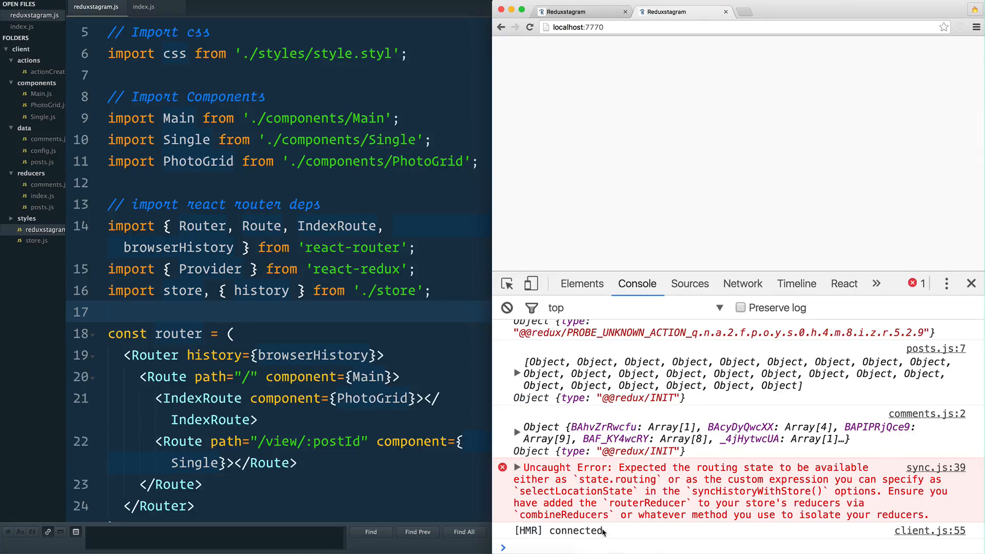
pyautogui.moveTo(548, 479)
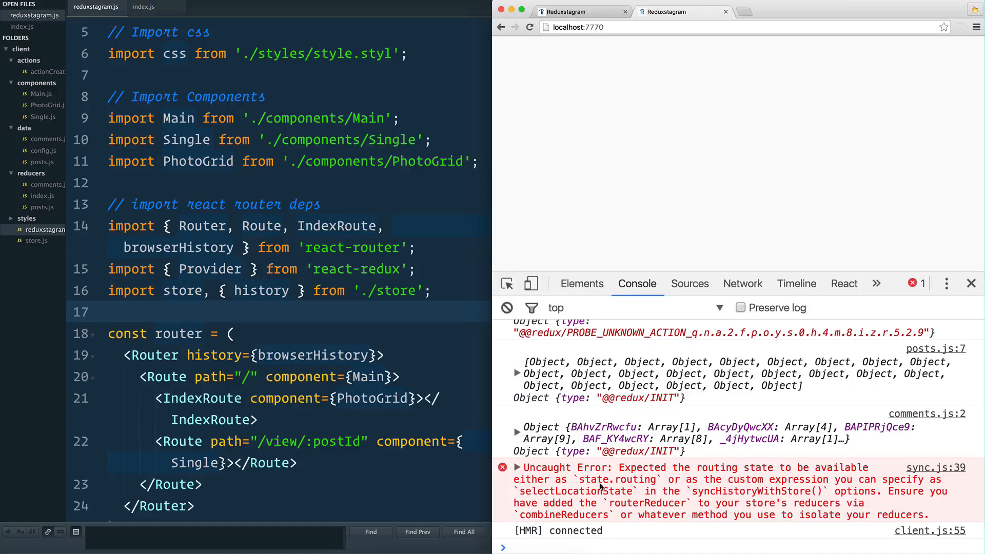
# - Expand the Uncaught Error about state.routing to show its stack trace into store.js
pyautogui.doubleClick(594, 479)
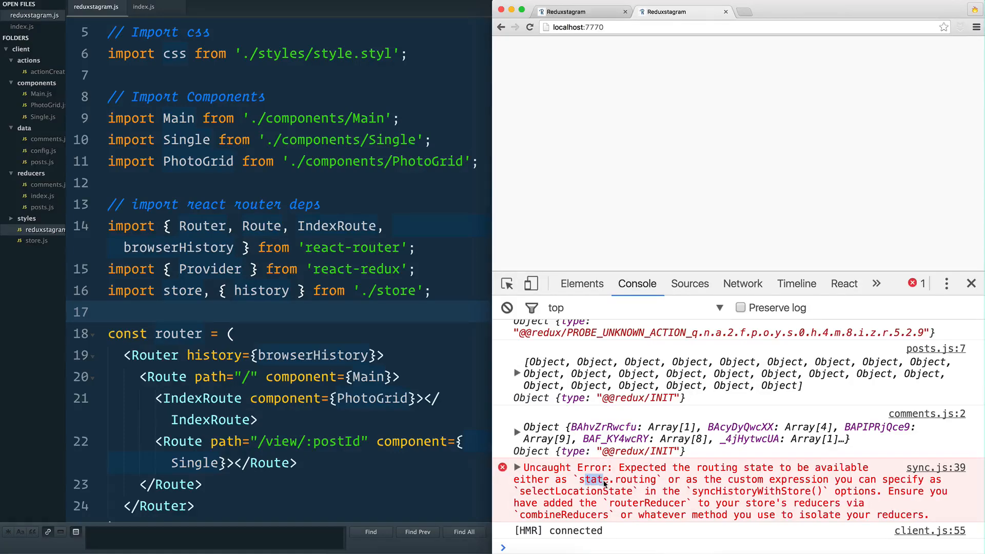
pyautogui.click(516, 468)
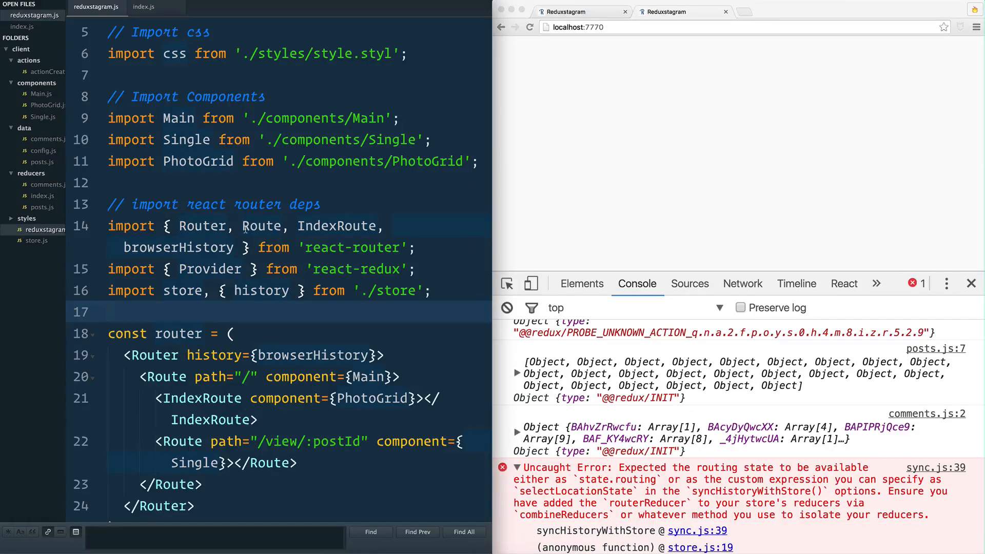
pyautogui.click(153, 7)
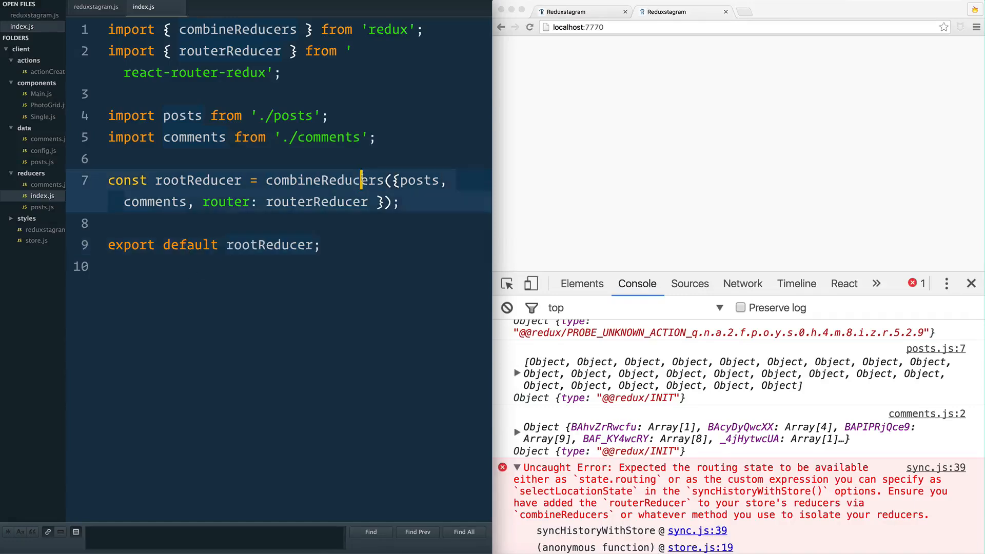
# - Rename the combineReducers key router to routing in reducers/index.js and save
pyautogui.doubleClick(418, 181)
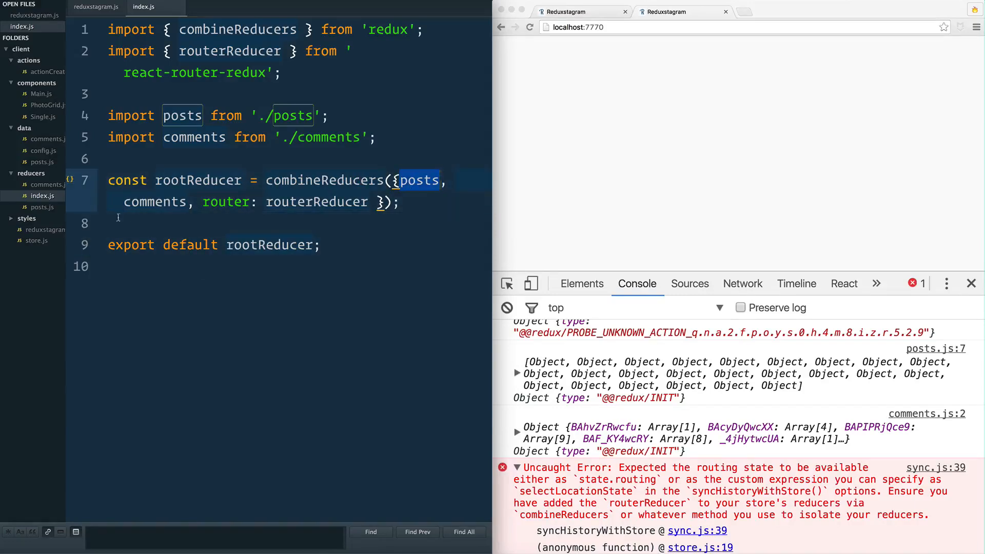
pyautogui.doubleClick(154, 202)
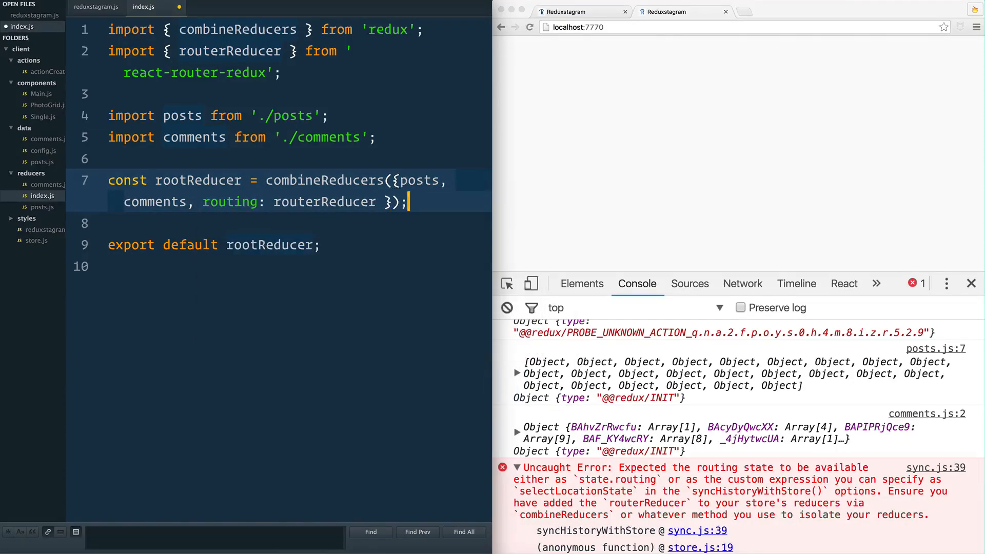
pyautogui.click(529, 27)
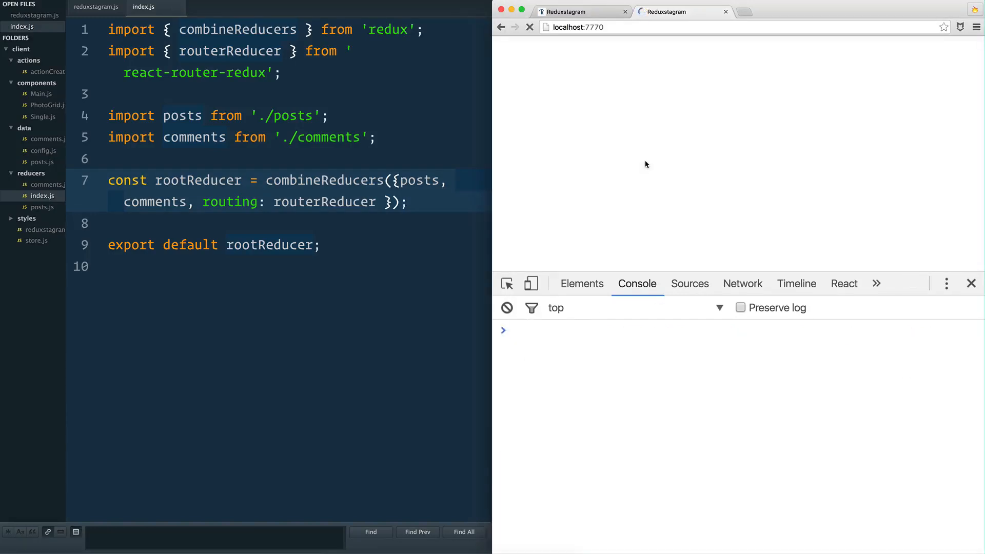
# - Reload localhost:7770 so Reduxstagram renders, and expand the logged posts array in the console
pyautogui.click(530, 27)
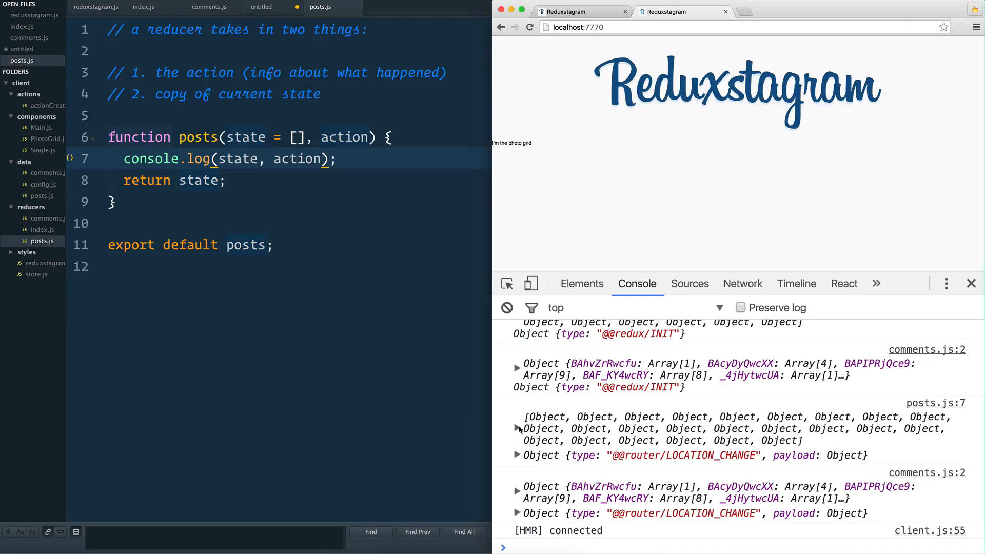
pyautogui.click(516, 429)
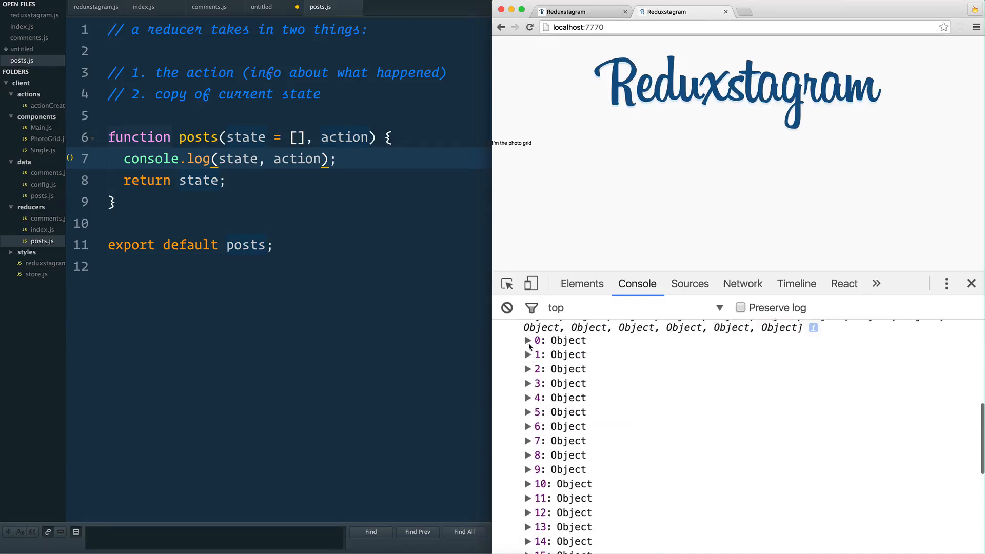
pyautogui.click(528, 339)
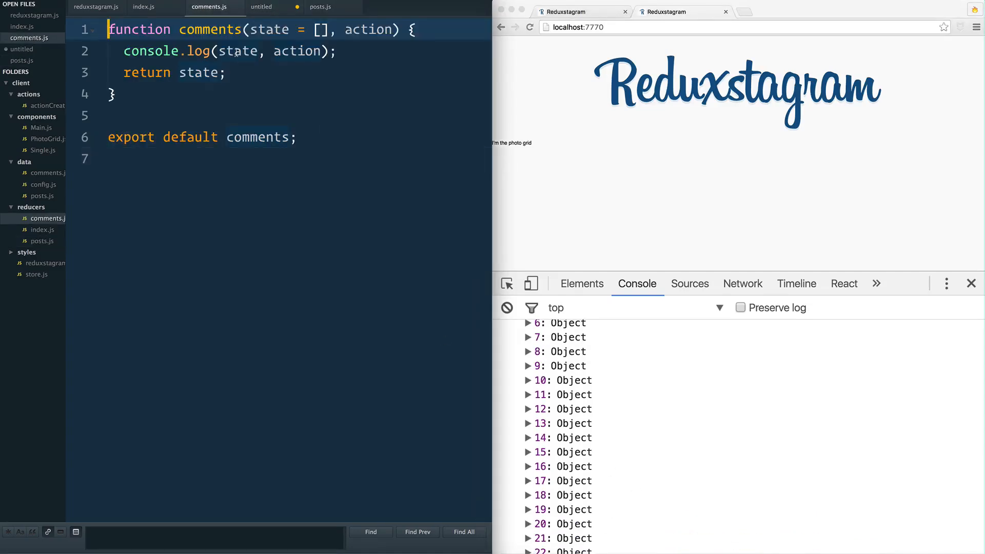
pyautogui.moveTo(45, 128)
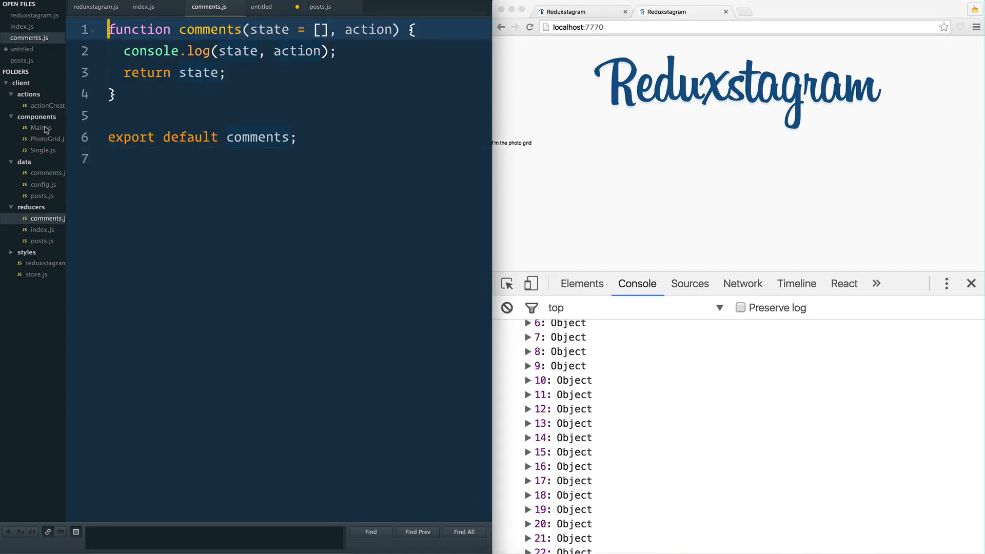
# - Switch back to reduxstagram.js showing its Provider, store and history imports
pyautogui.click(273, 7)
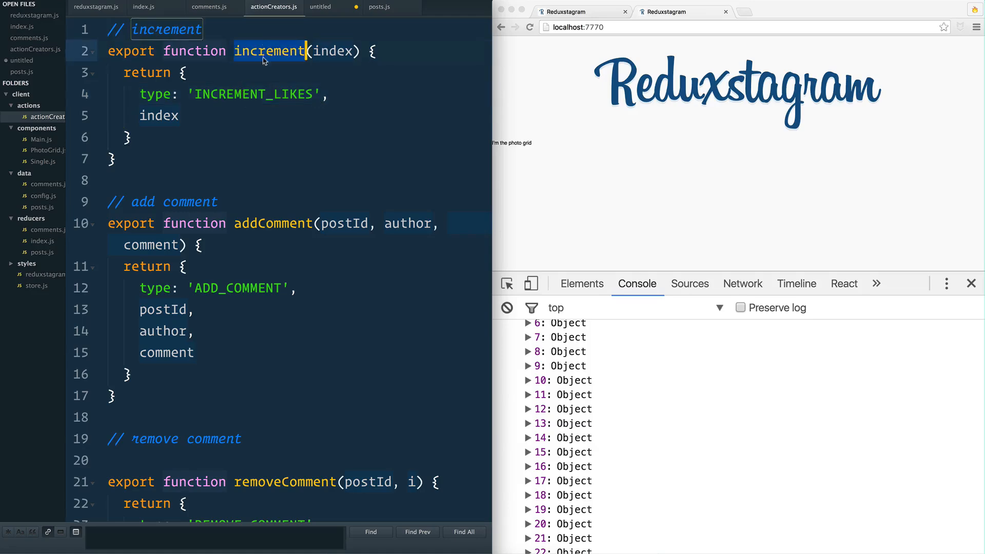
pyautogui.scroll(-3)
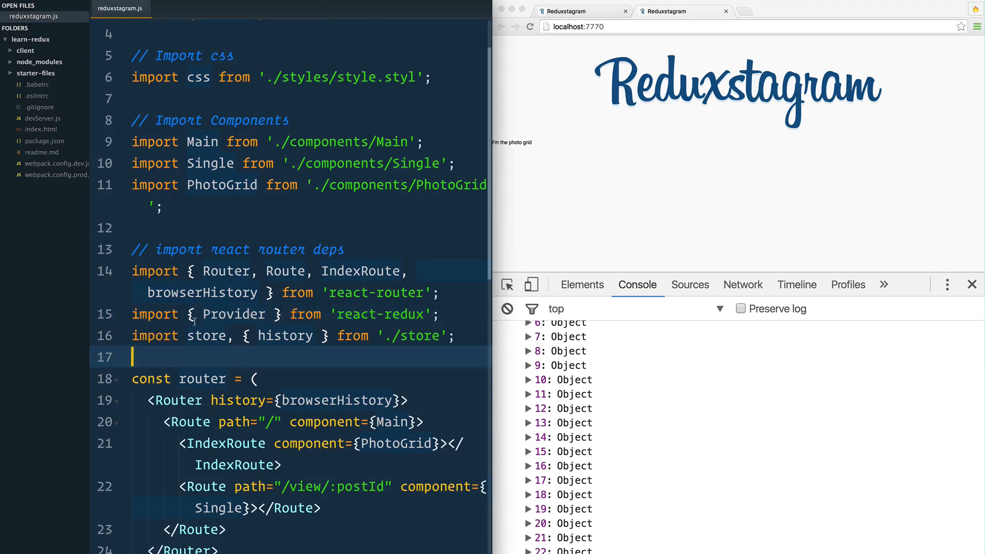
# - Wrap <Router> in <Provider store={store}> ... </Provider> in reduxstagram.js
pyautogui.doubleClick(233, 313)
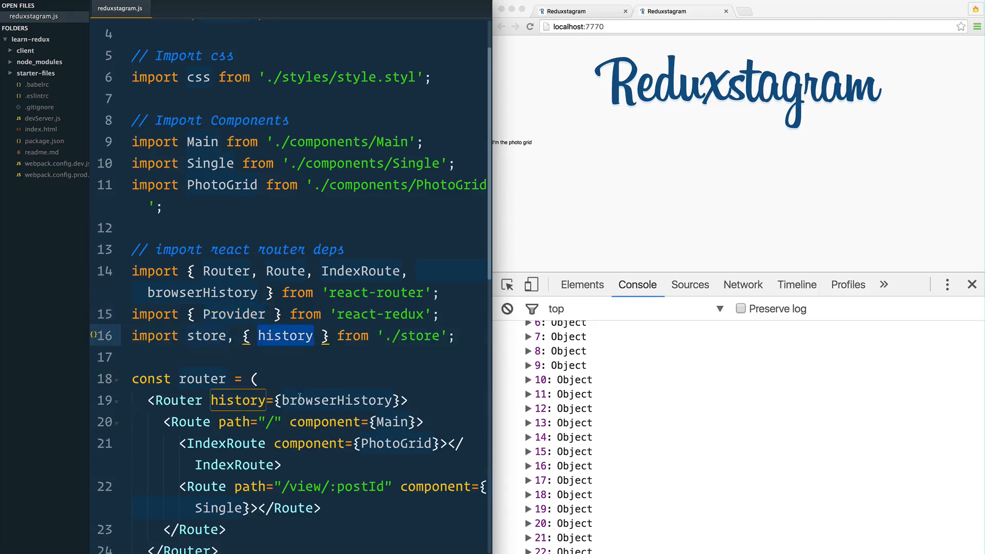
pyautogui.scroll(-3)
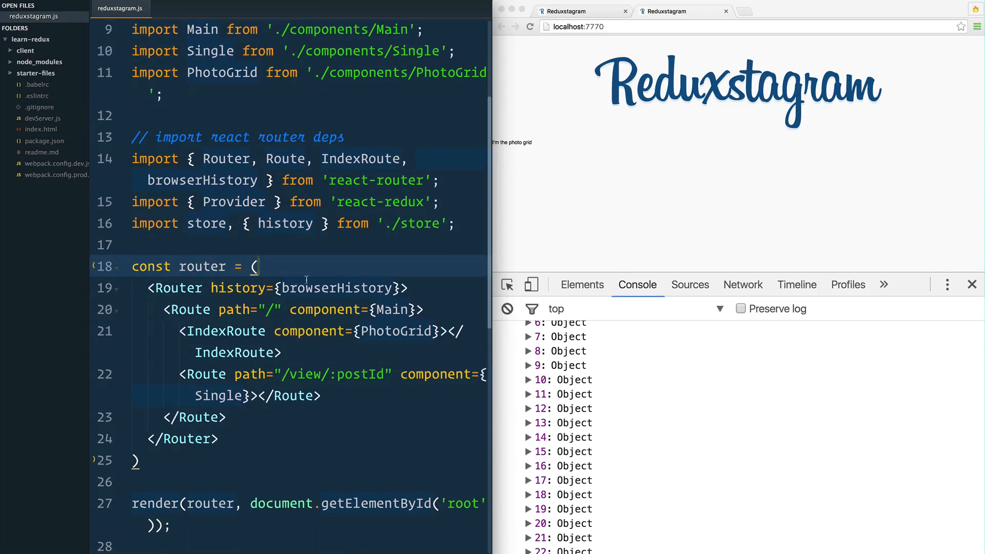
pyautogui.write('Provider>')
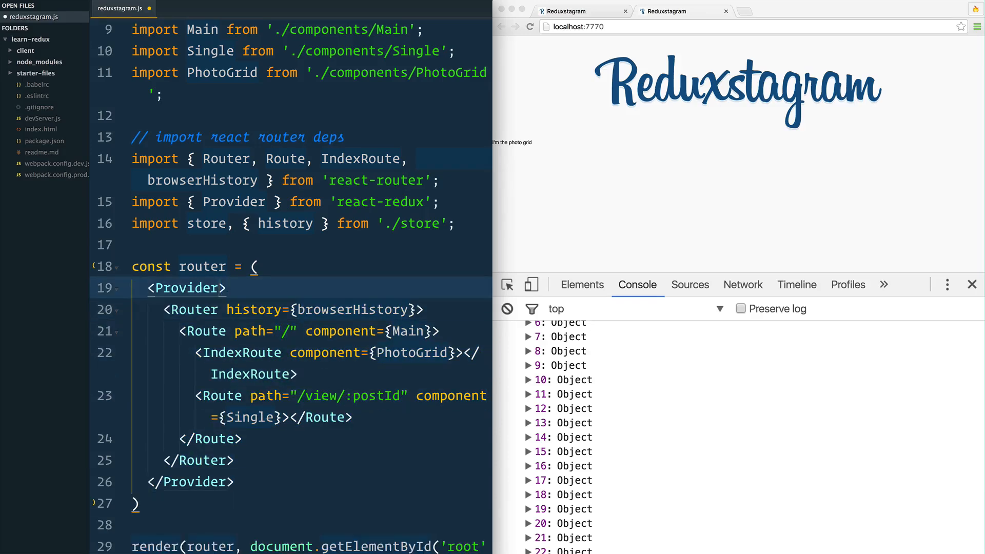
pyautogui.write('store={store')
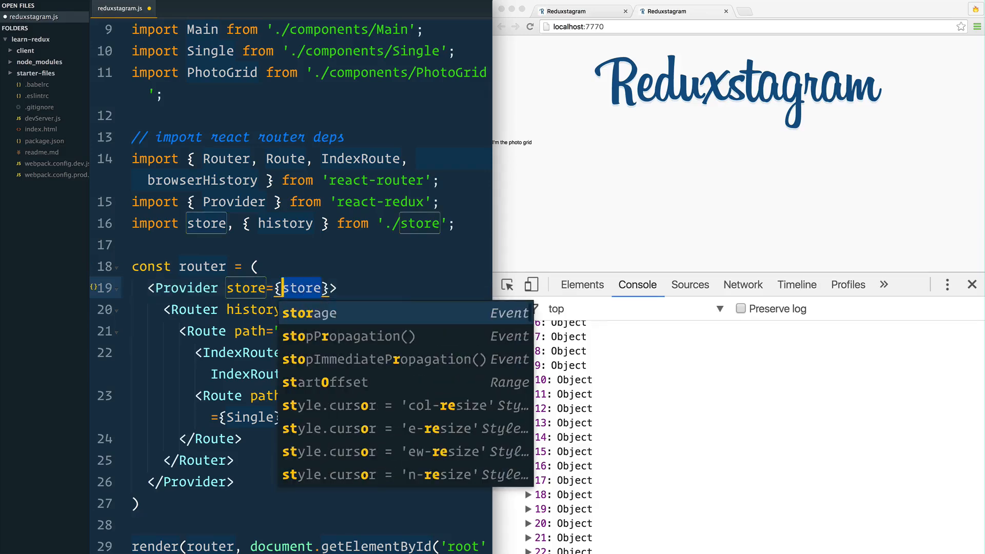
pyautogui.press('Escape')
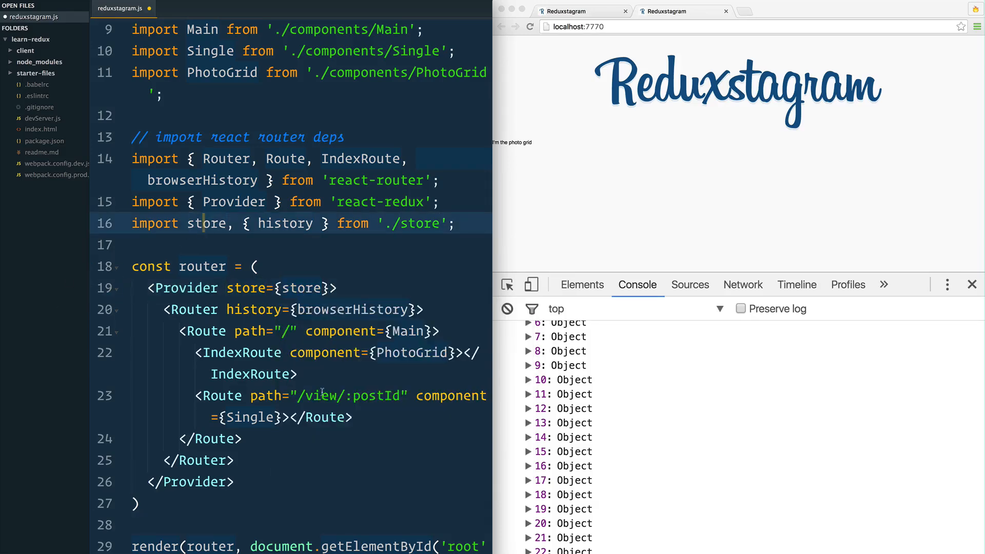
# - Replace browserHistory with the synced history from store.js in the Router prop and save
pyautogui.doubleClick(354, 309)
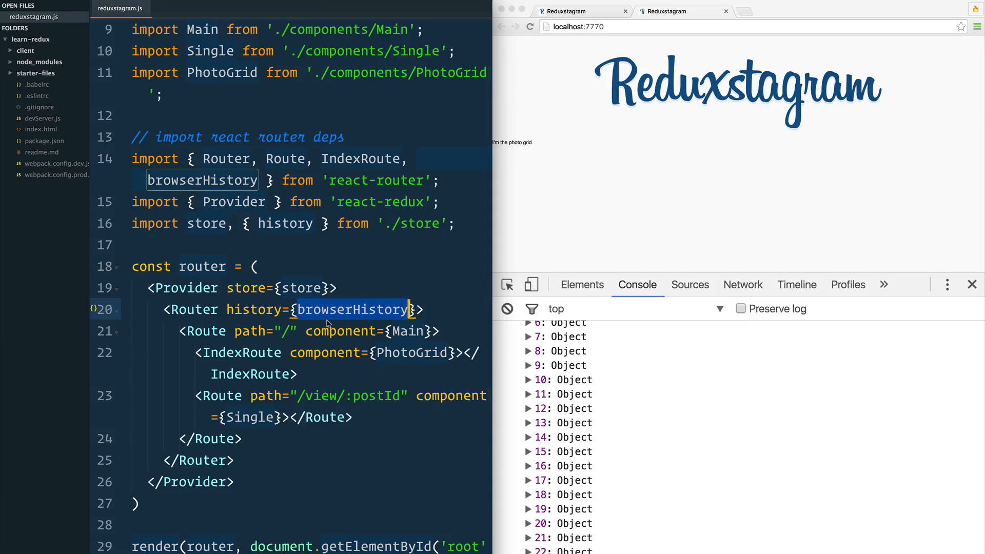
pyautogui.write('mains')
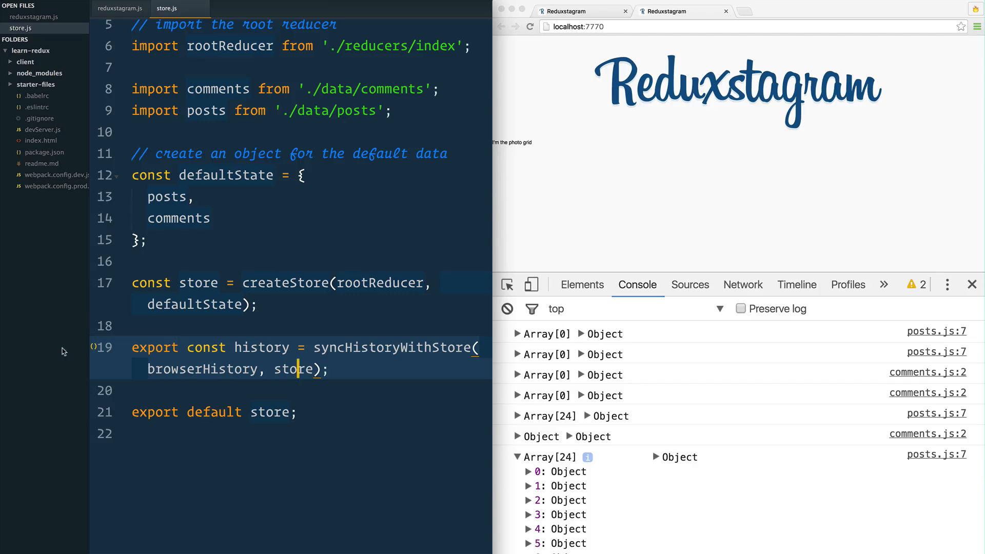
pyautogui.click(120, 9)
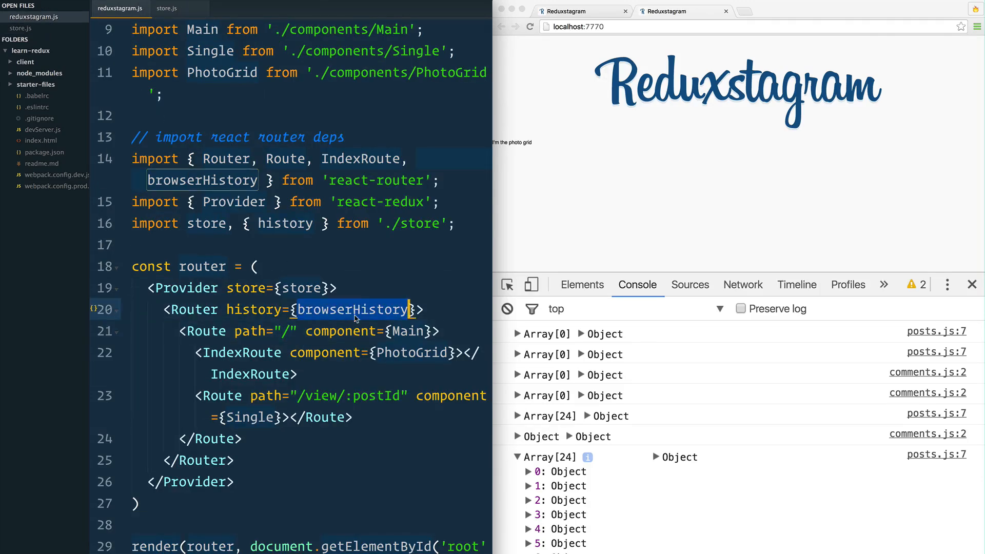
pyautogui.write('history')
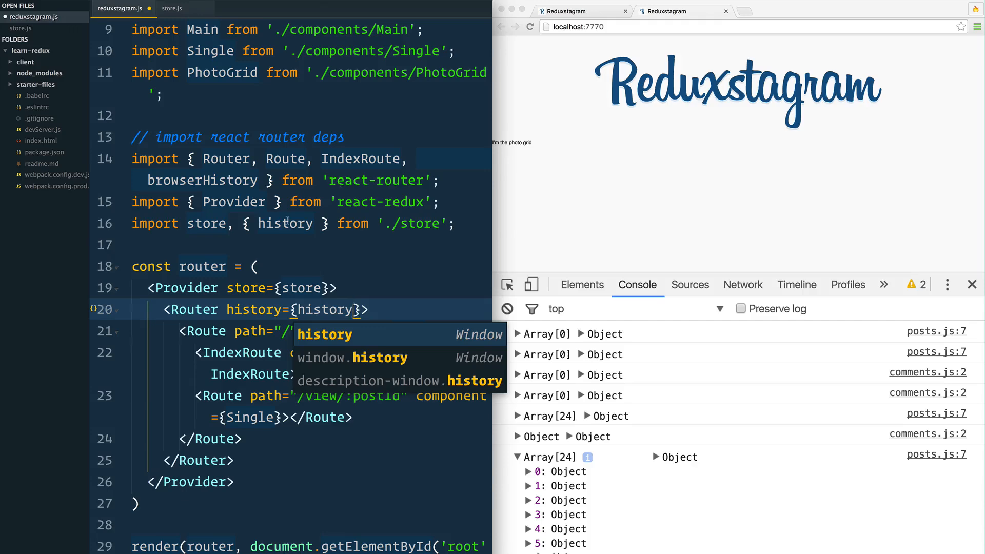
pyautogui.doubleClick(284, 223)
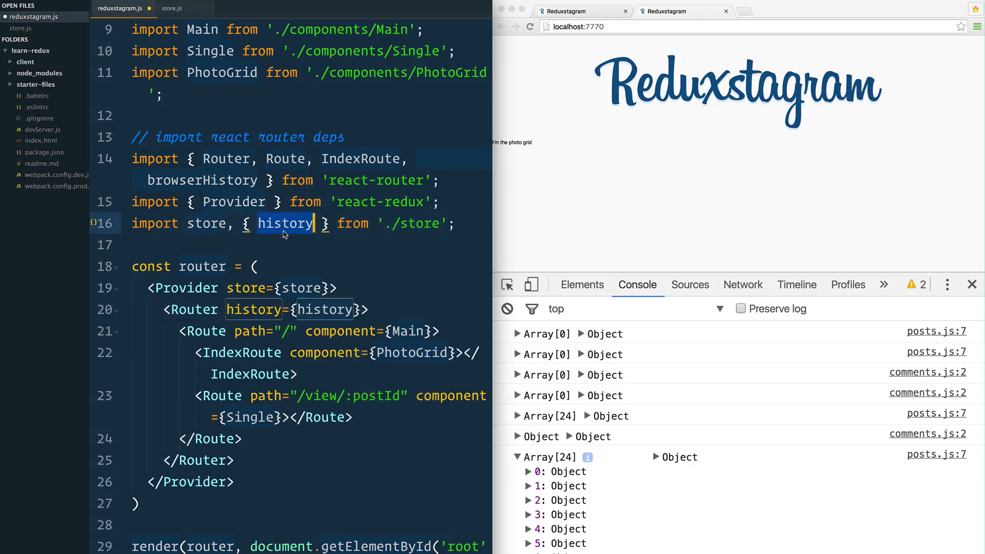
pyautogui.click(171, 9)
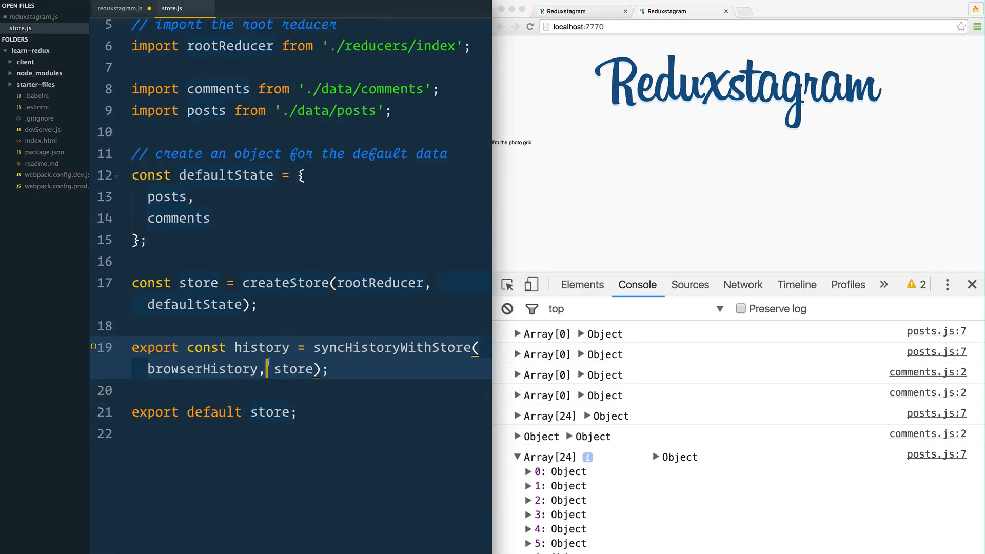
pyautogui.click(123, 8)
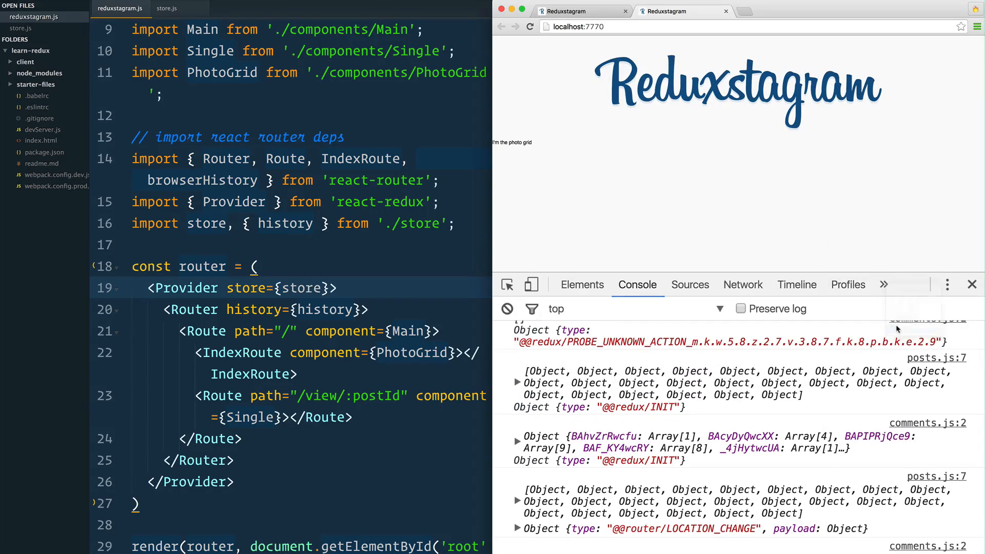
# - Expand <Provider> in the React panel to show its <Router> child, then return to the console
pyautogui.click(843, 284)
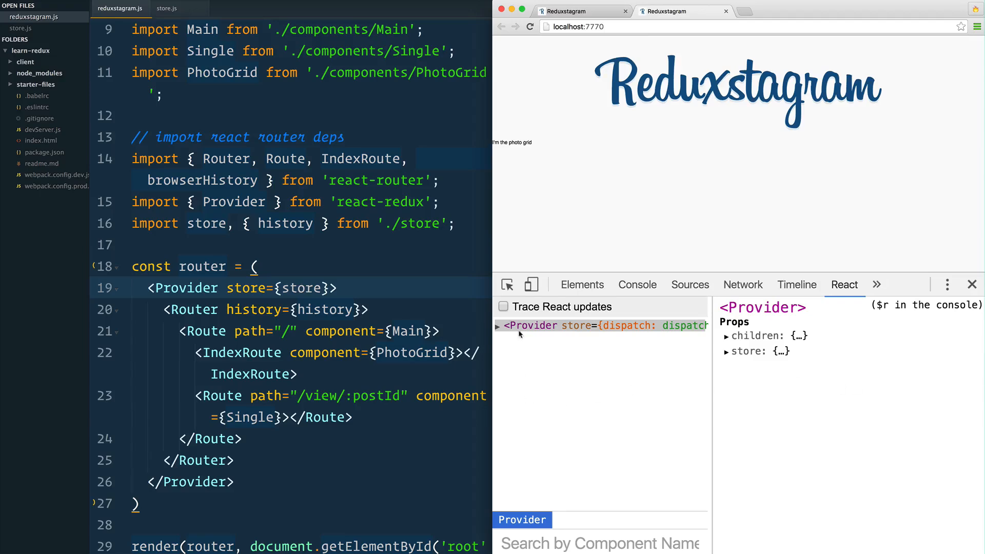
pyautogui.click(497, 325)
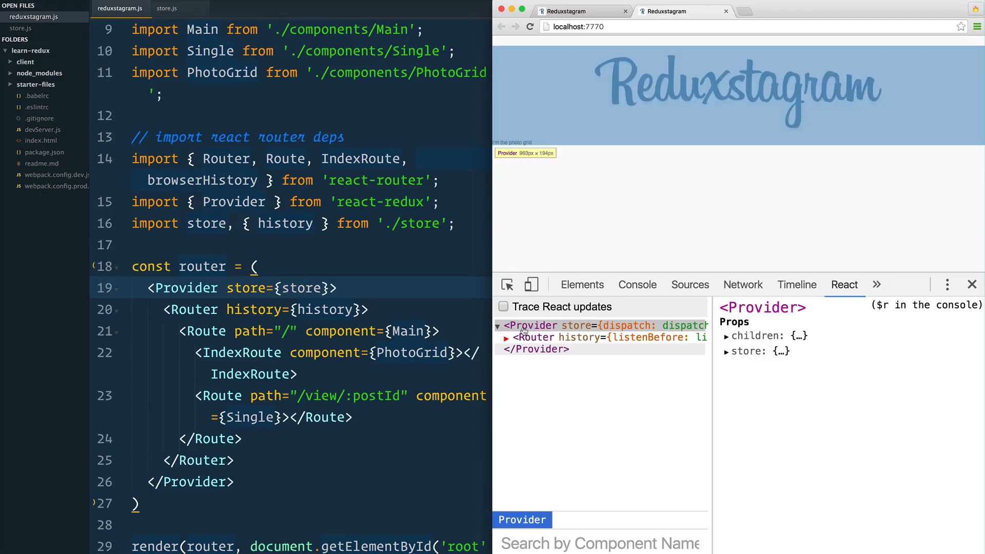
pyautogui.click(728, 351)
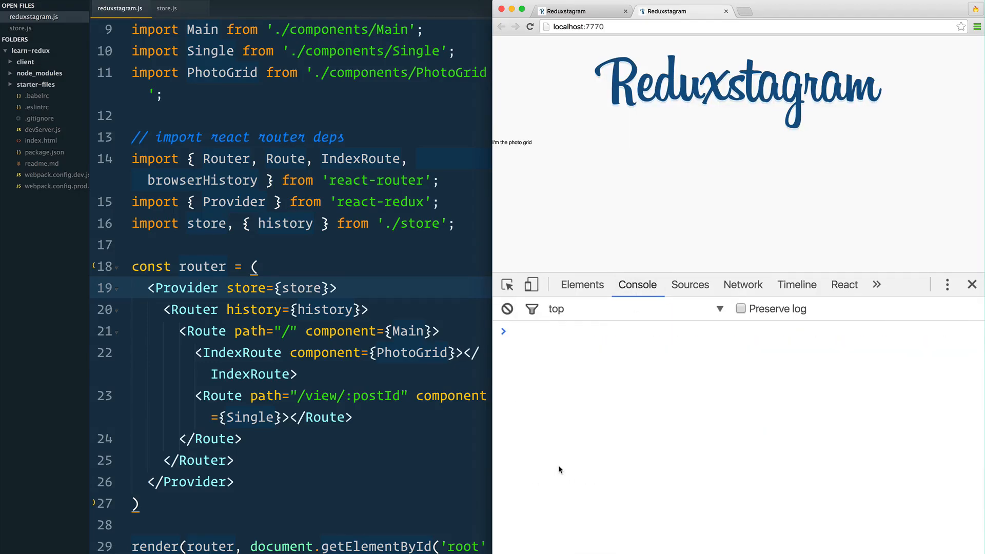
# - Evaluate $r and $r.store in the console and expand the store's dispatch and getState methods
pyautogui.write('$r')
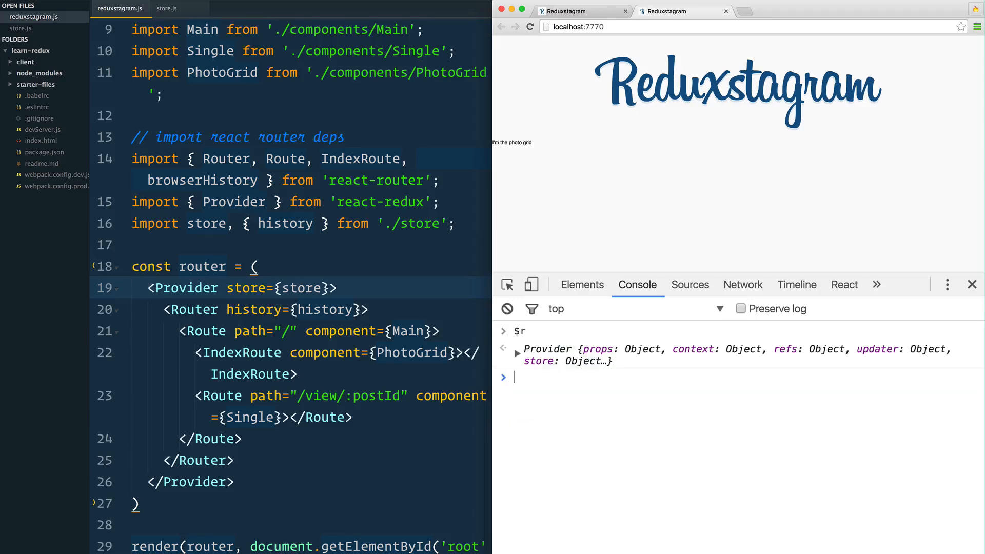
pyautogui.moveTo(875, 268)
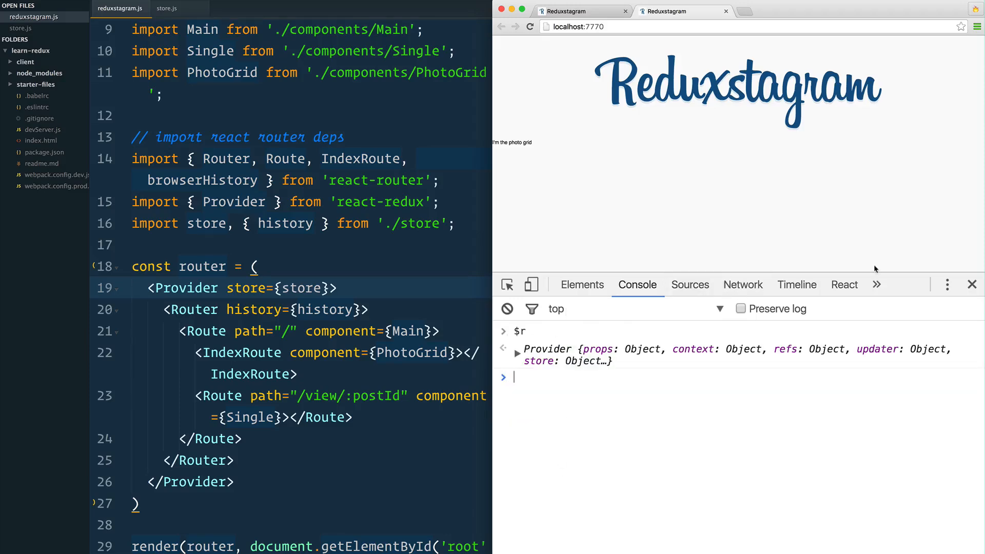
pyautogui.click(843, 284)
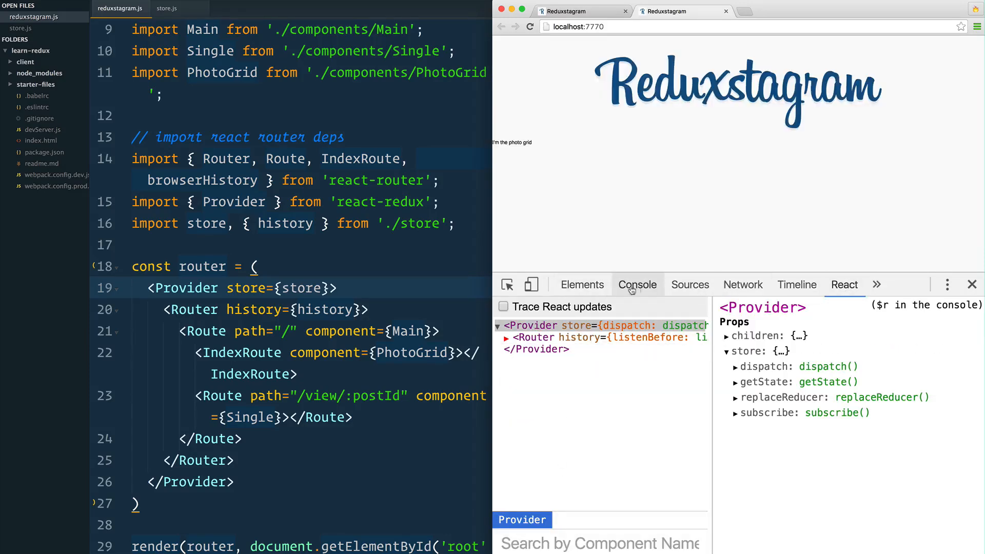
pyautogui.write('$r.store')
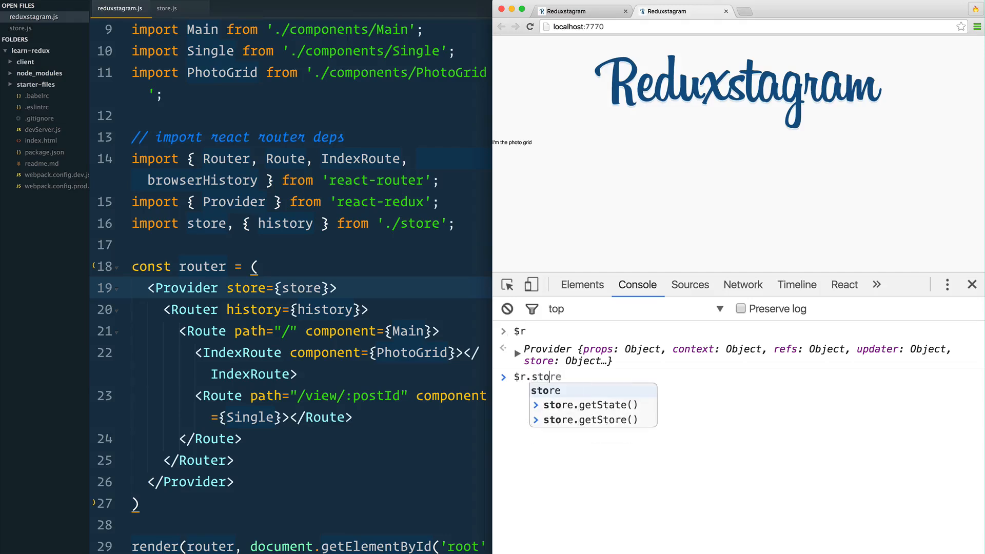
pyautogui.press('Enter')
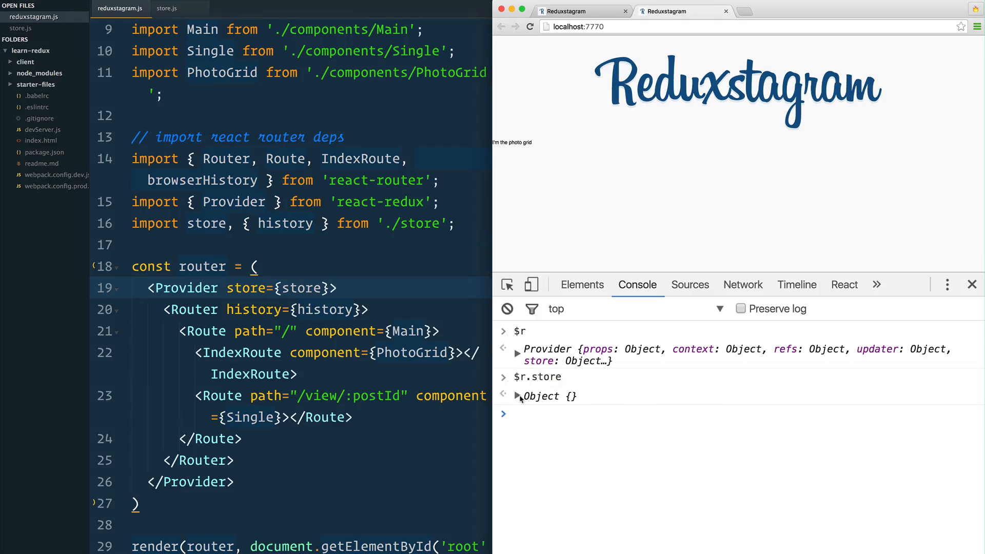
pyautogui.click(519, 396)
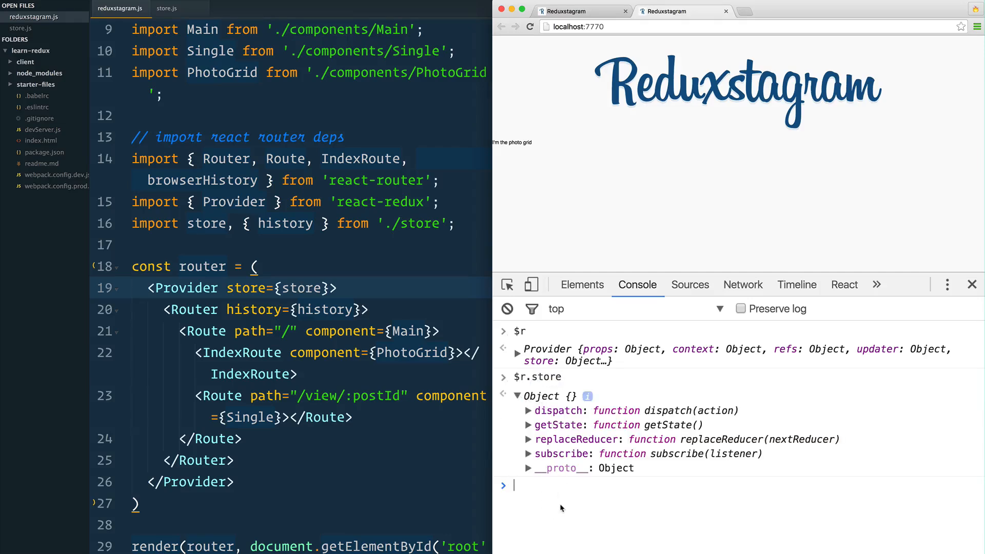
# - Run $r.store.getState(); to print the posts, comments and routing state
pyautogui.write('$r.store.getState')
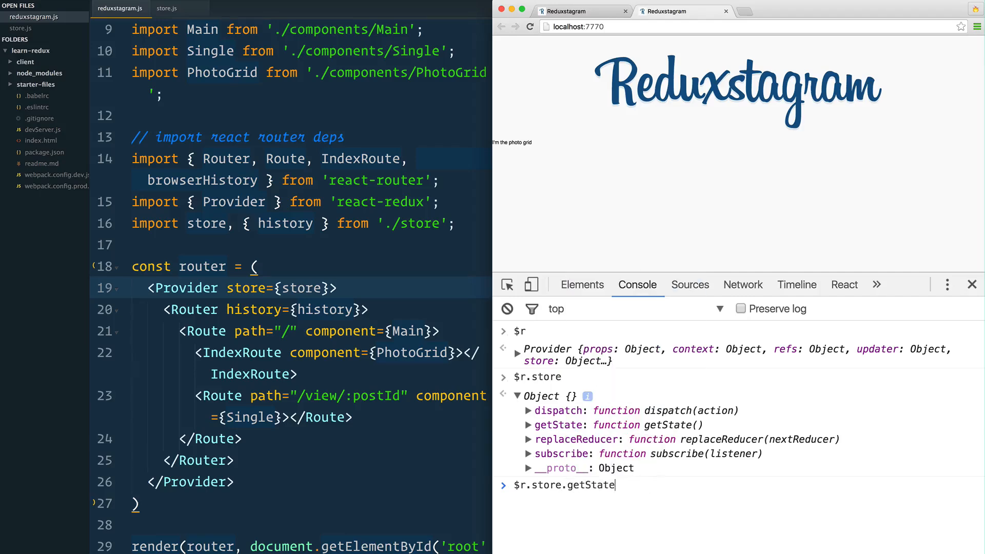
pyautogui.press('Enter')
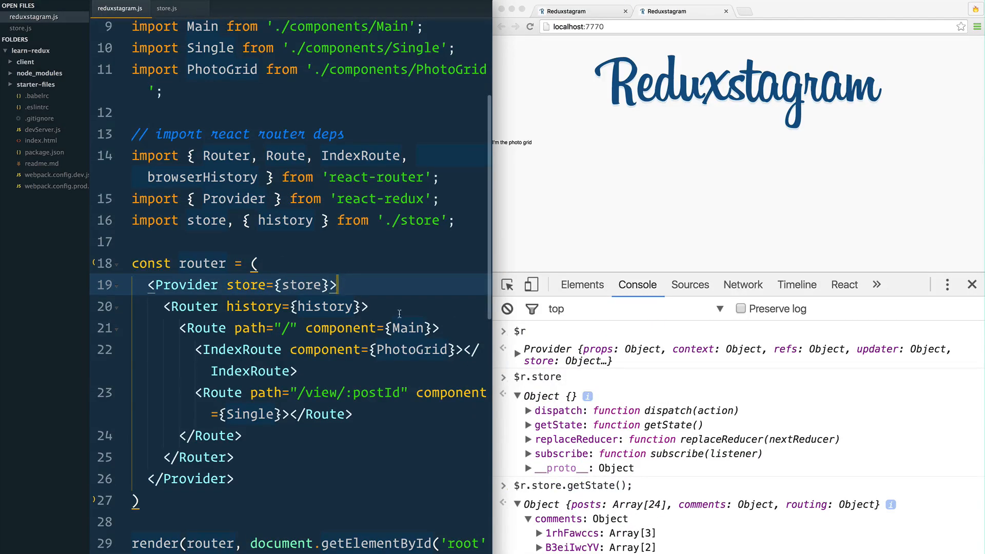
# - Open client/actions/actionCreators.js via Goto Anything, showing the action creators
pyautogui.write('a')
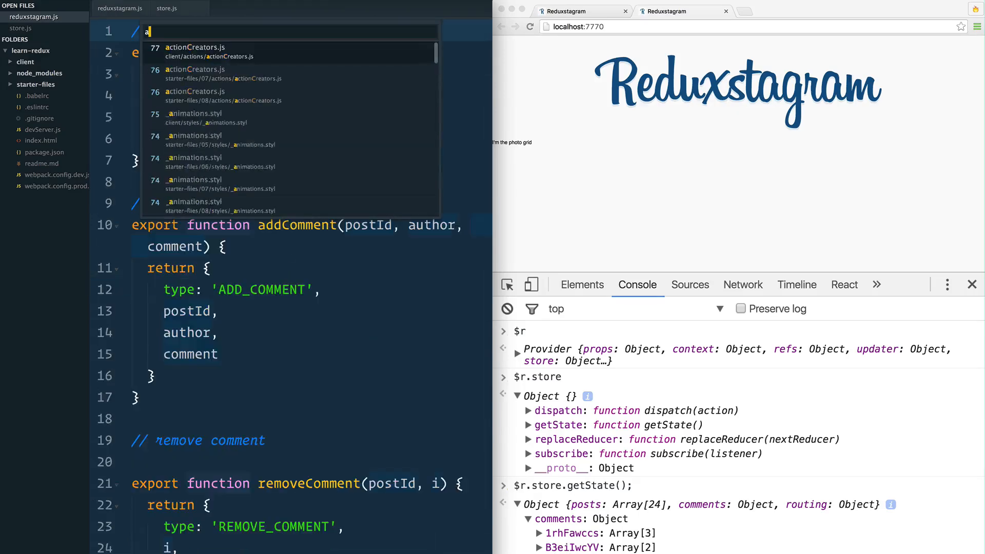
pyautogui.click(195, 51)
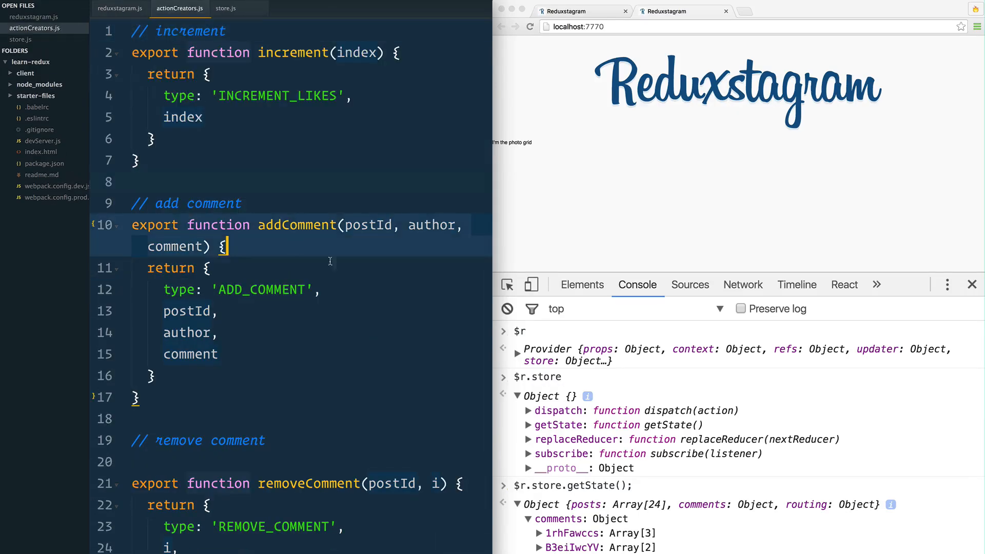